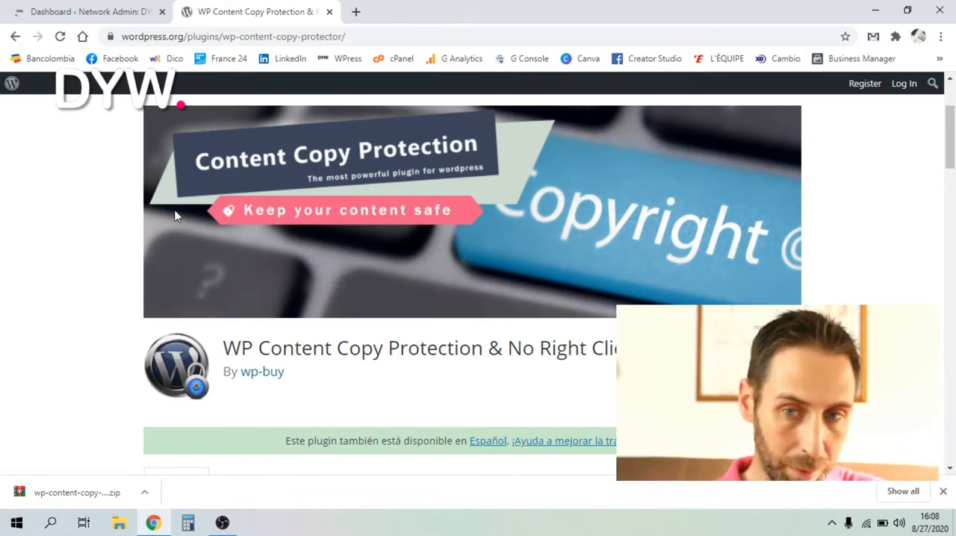
pyautogui.moveTo(86, 11)
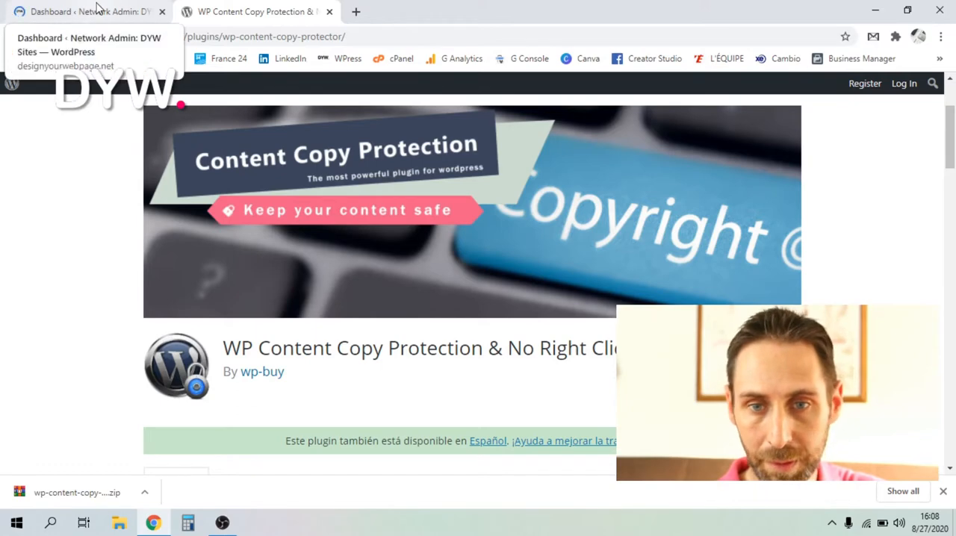
# - Return to the network admin dashboard and open the Plugins Add New page
pyautogui.click(82, 11)
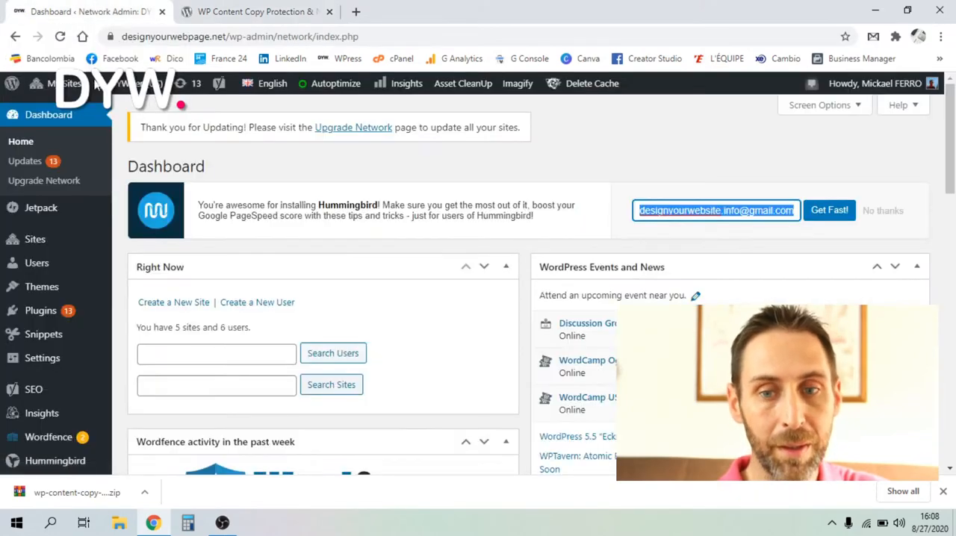
pyautogui.moveTo(364, 174)
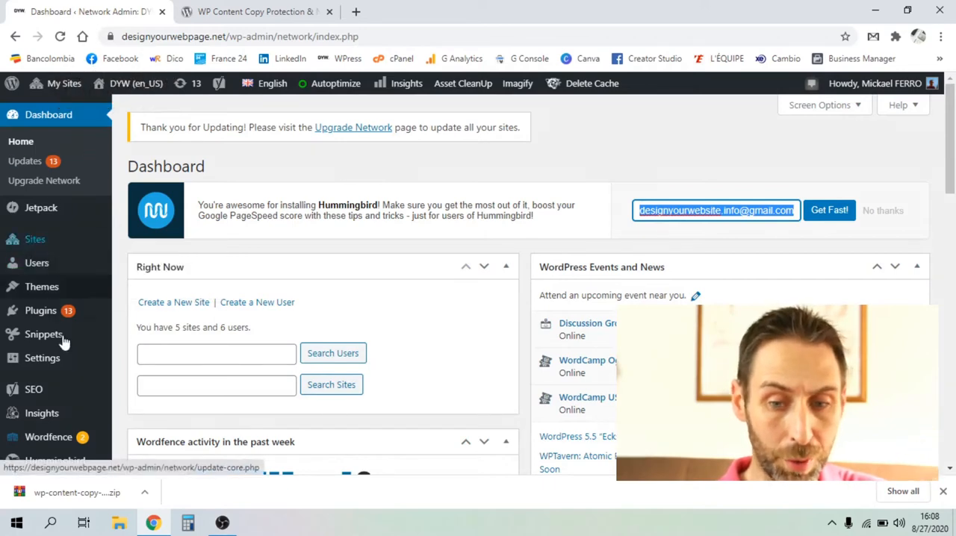
pyautogui.moveTo(40, 310)
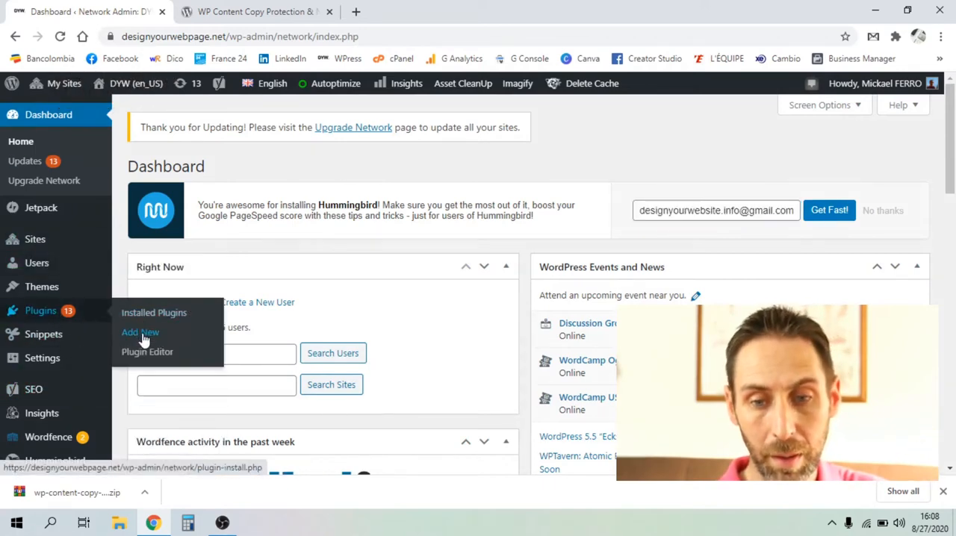
pyautogui.click(140, 333)
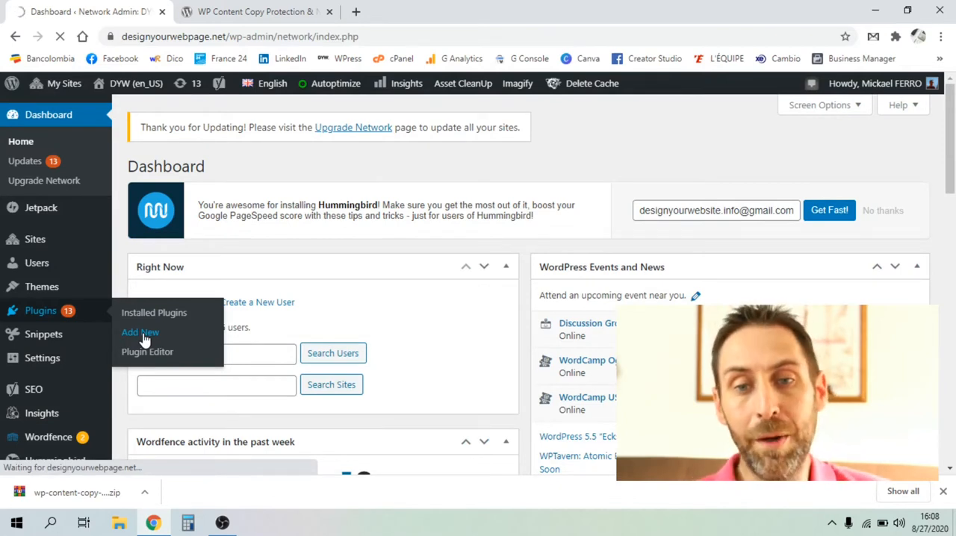
# - Upload the wp-content-copy-protector zip and start installing it
pyautogui.click(140, 331)
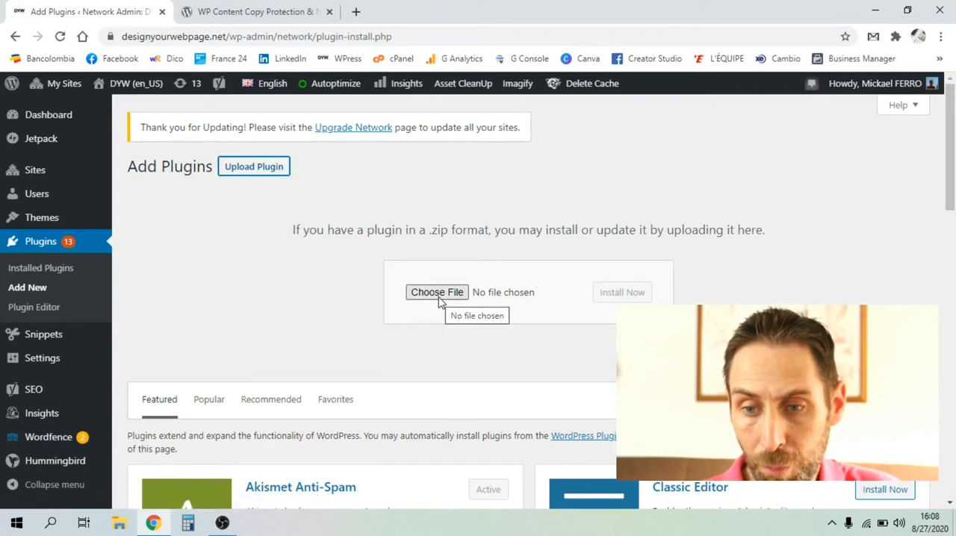
pyautogui.click(437, 292)
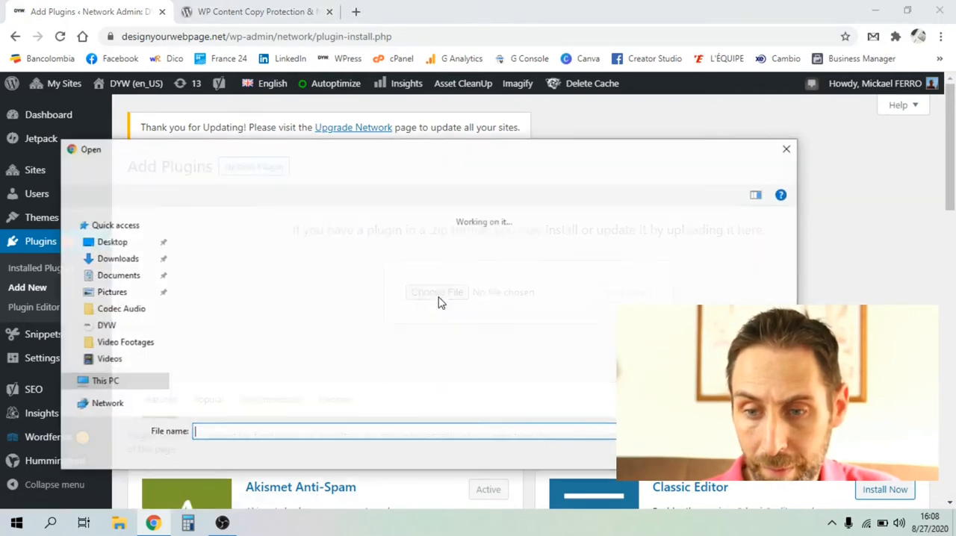
pyautogui.click(217, 269)
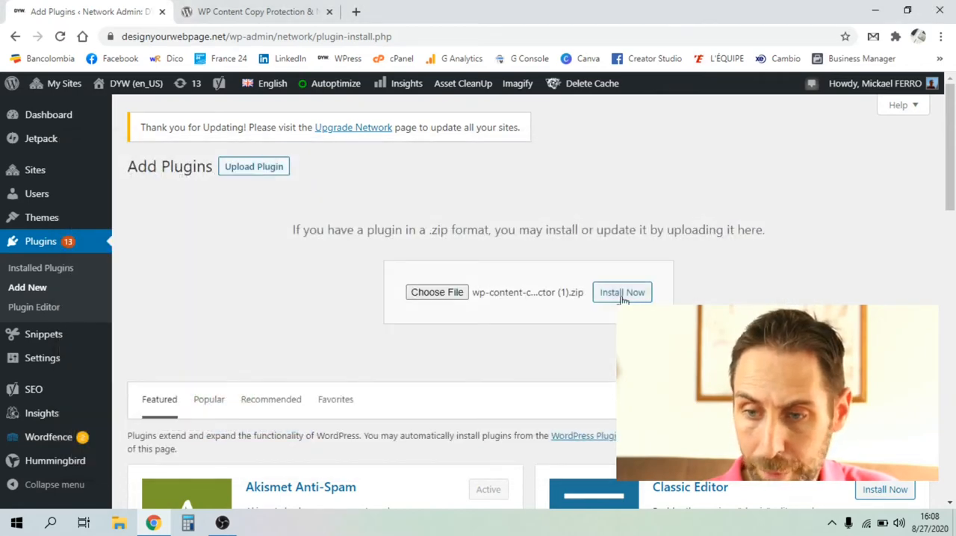
pyautogui.click(623, 292)
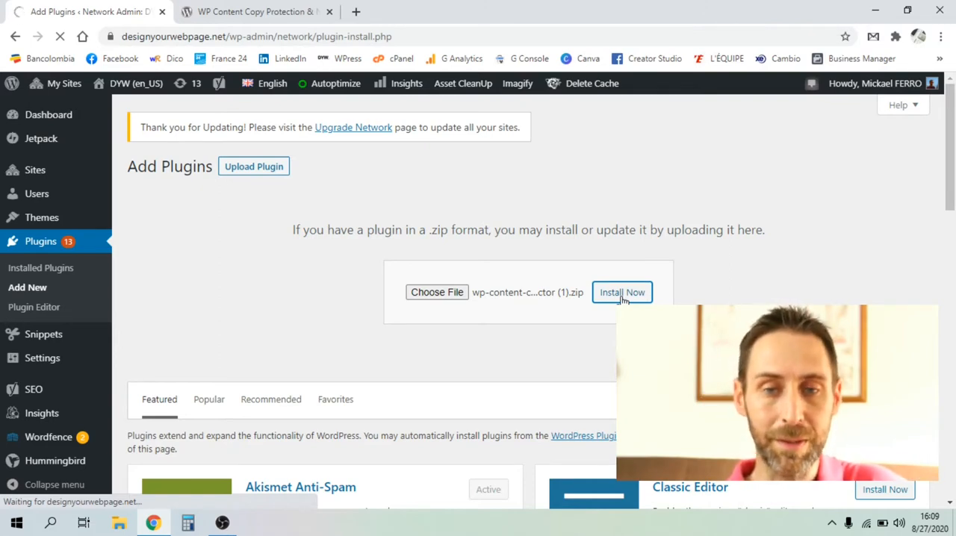
# - Network-activate the copy protection plugin, then go to the DYW site dashboard
pyautogui.click(623, 292)
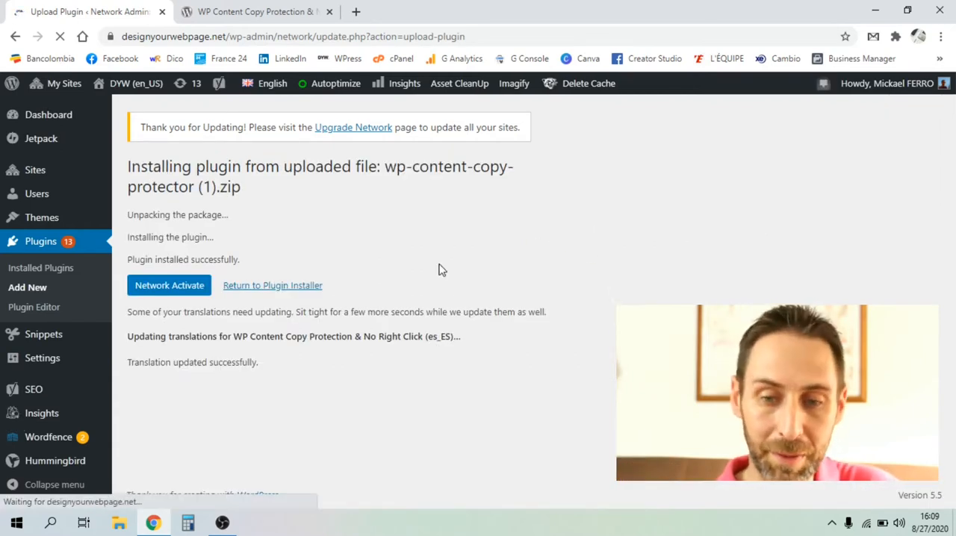
pyautogui.moveTo(199, 295)
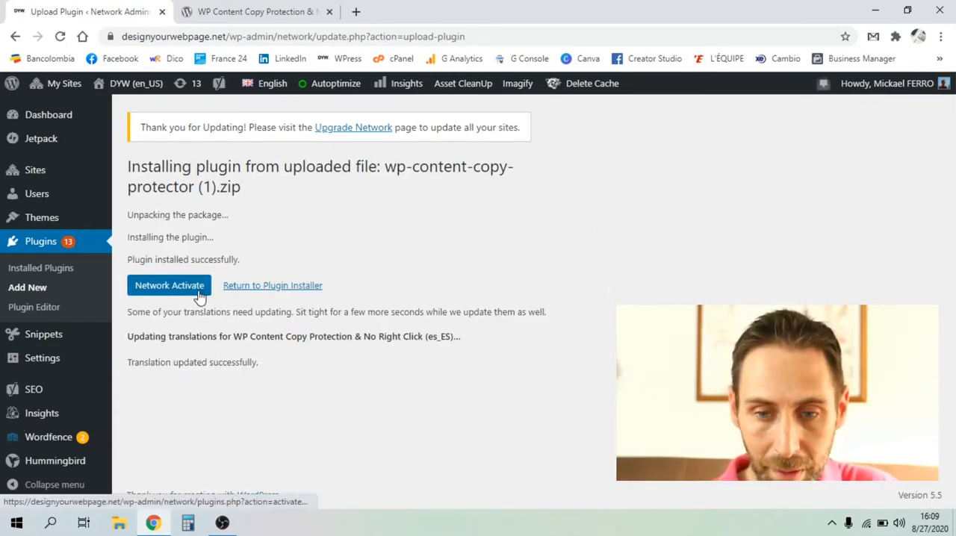
pyautogui.click(168, 286)
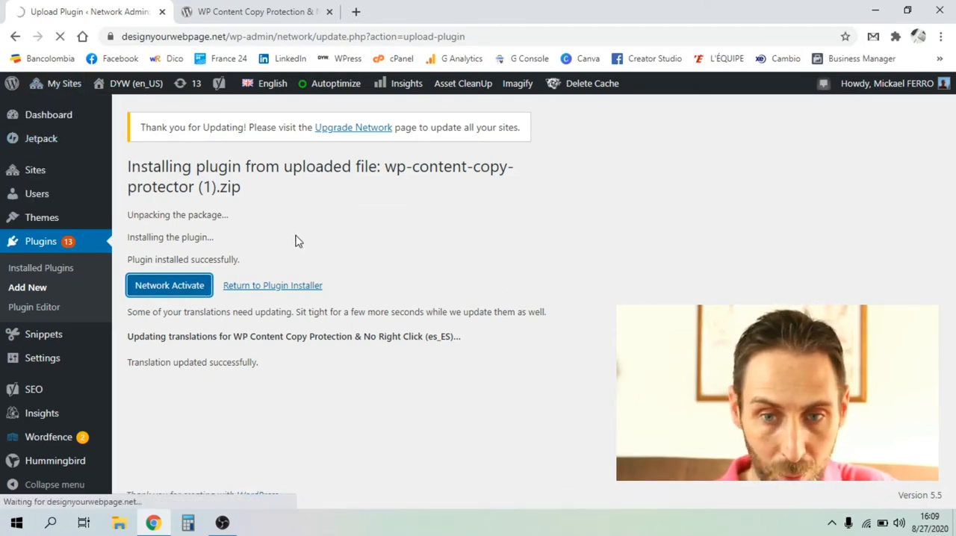
pyautogui.click(169, 286)
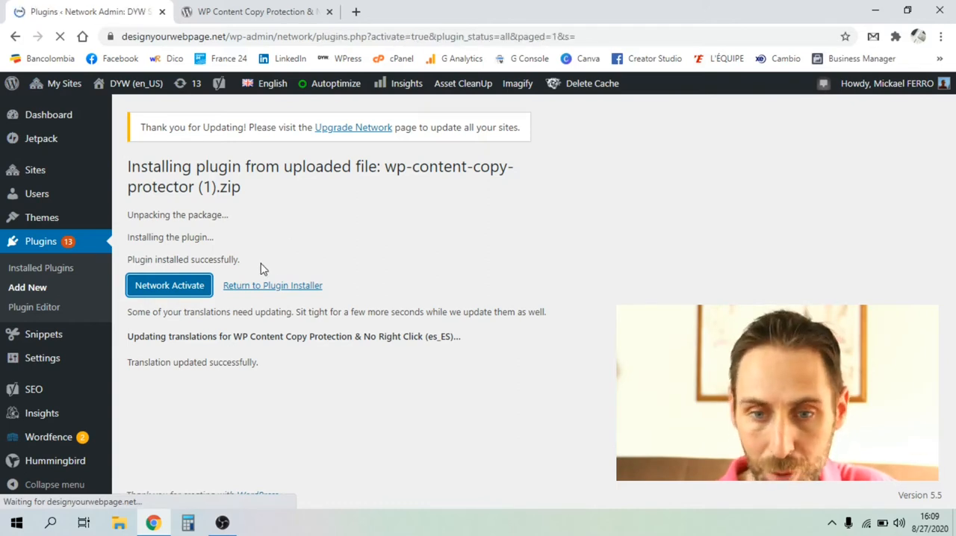
pyautogui.click(169, 285)
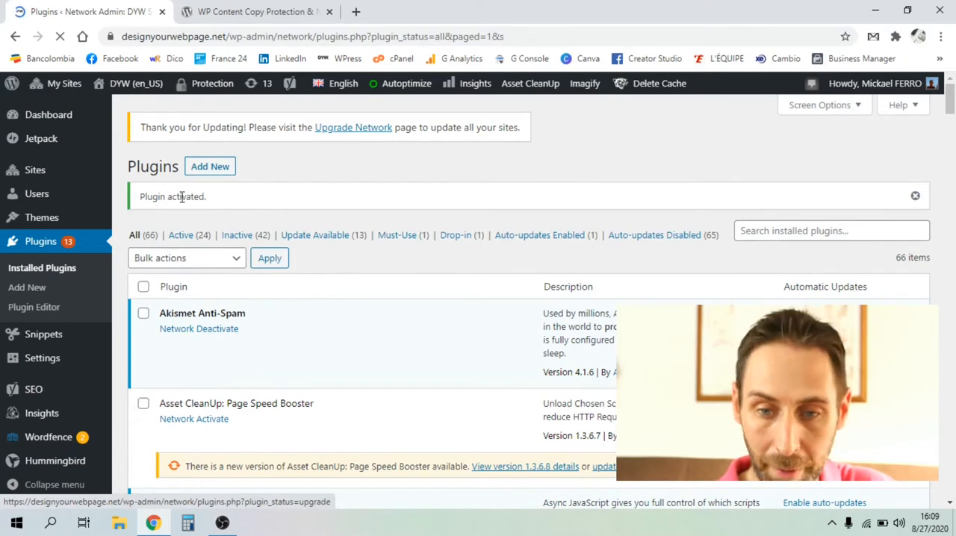
pyautogui.click(64, 83)
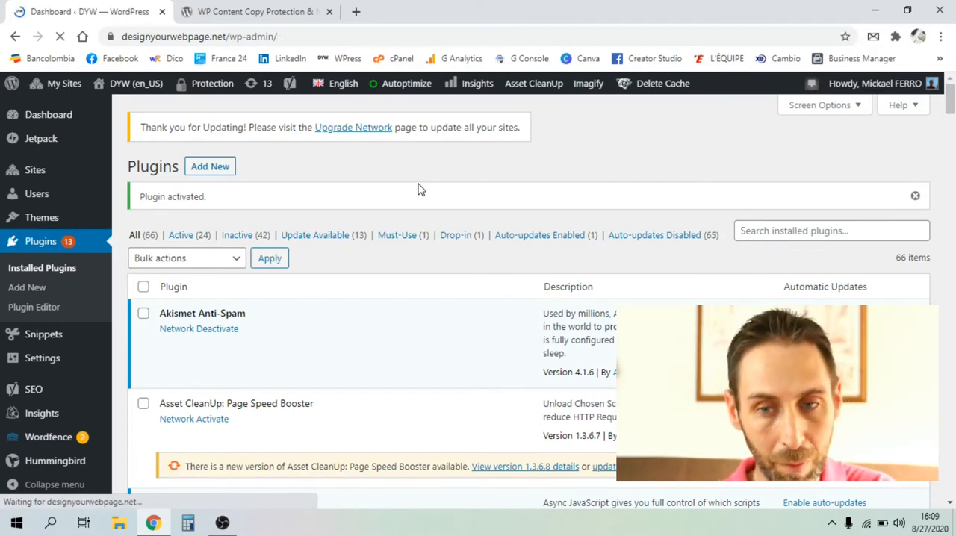
# - Open Settings > WP Content Copy Protection in the DYW admin sidebar
pyautogui.click(48, 115)
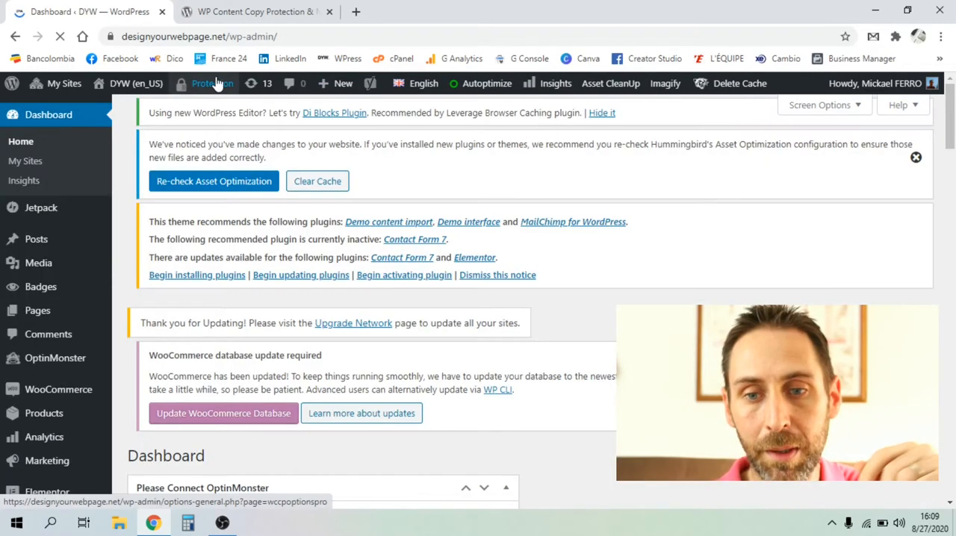
pyautogui.moveTo(213, 82)
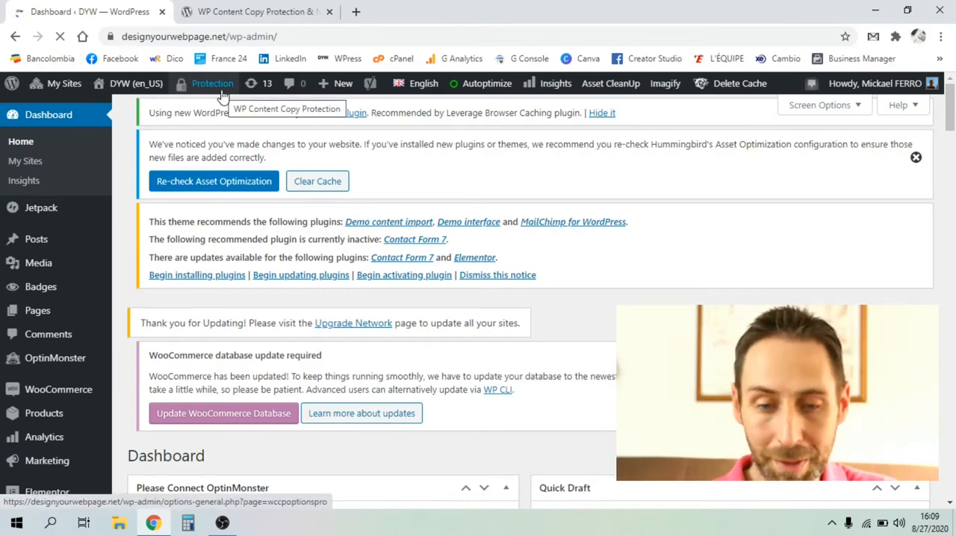
pyautogui.scroll(-3)
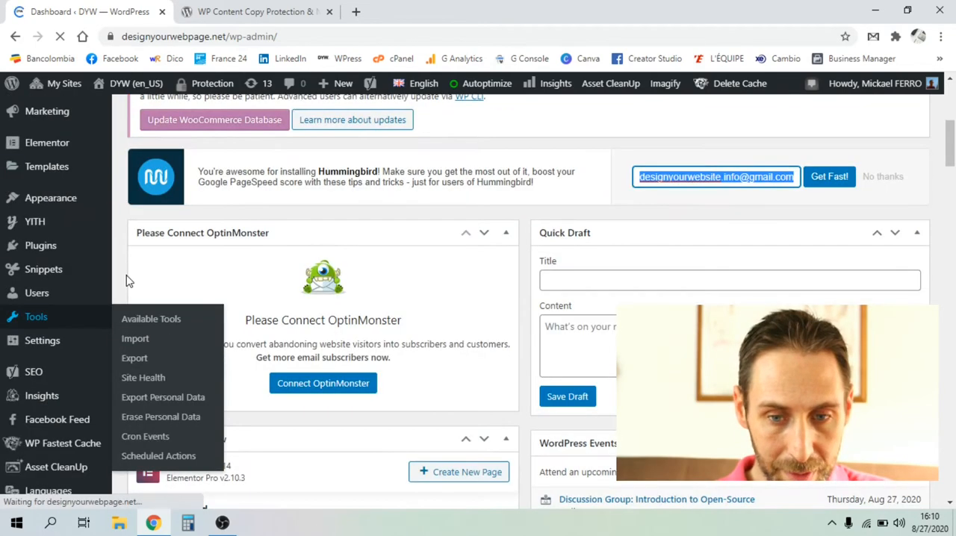
pyautogui.moveTo(42, 340)
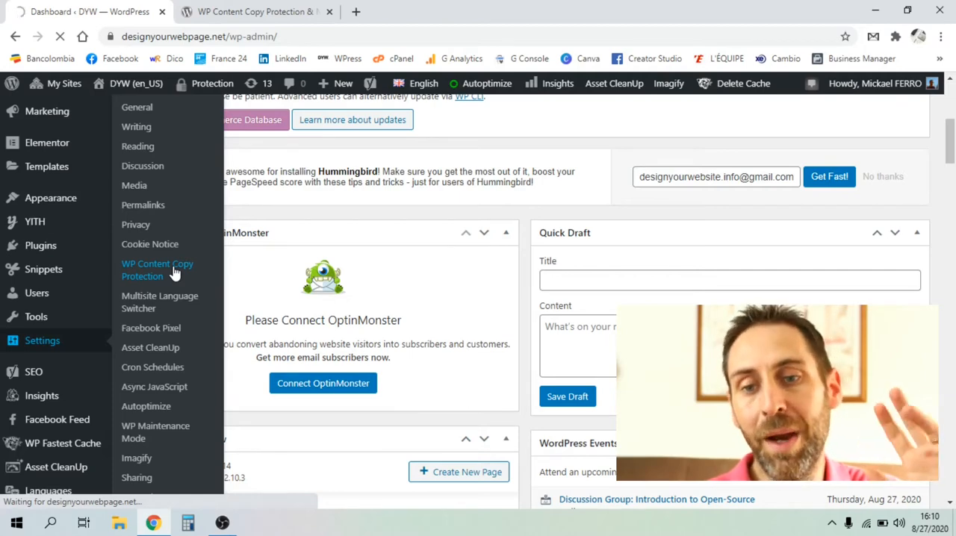
pyautogui.click(157, 269)
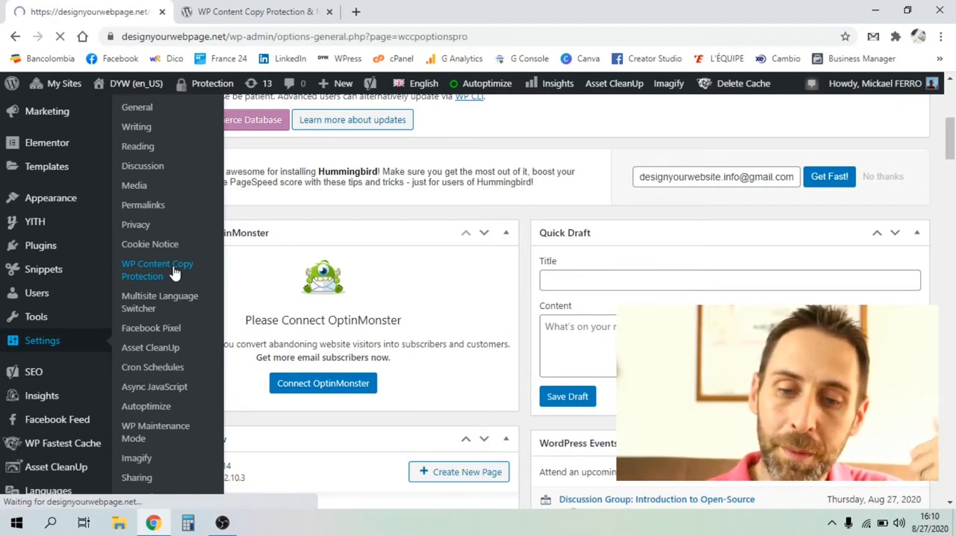
# - Review Main Settings: posts, homepage, static page protection on, message 'Content is protected !!'
pyautogui.click(157, 269)
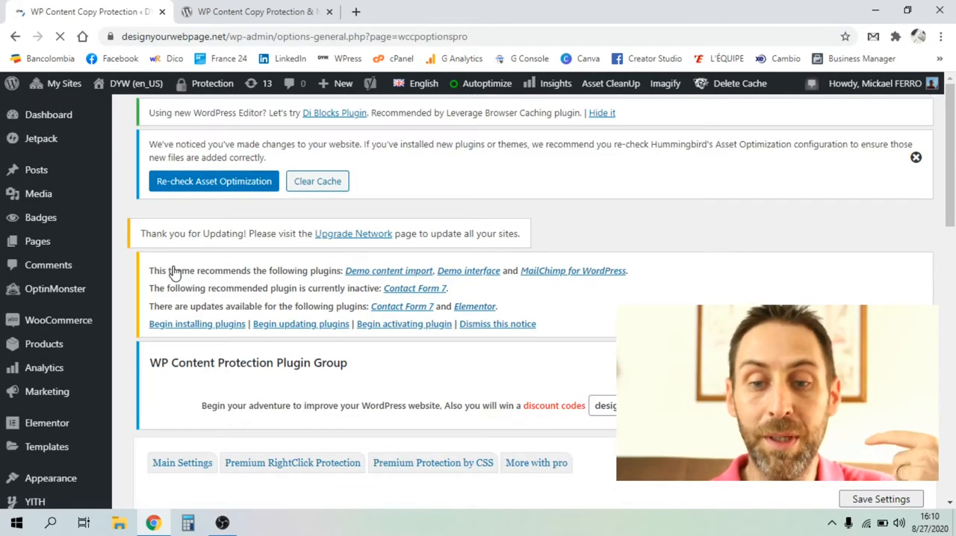
pyautogui.scroll(-3)
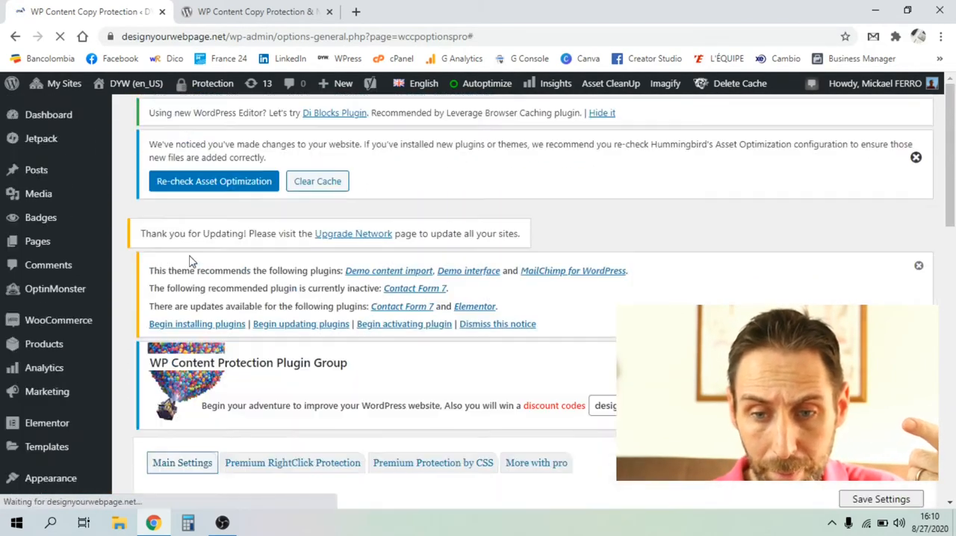
pyautogui.scroll(-3)
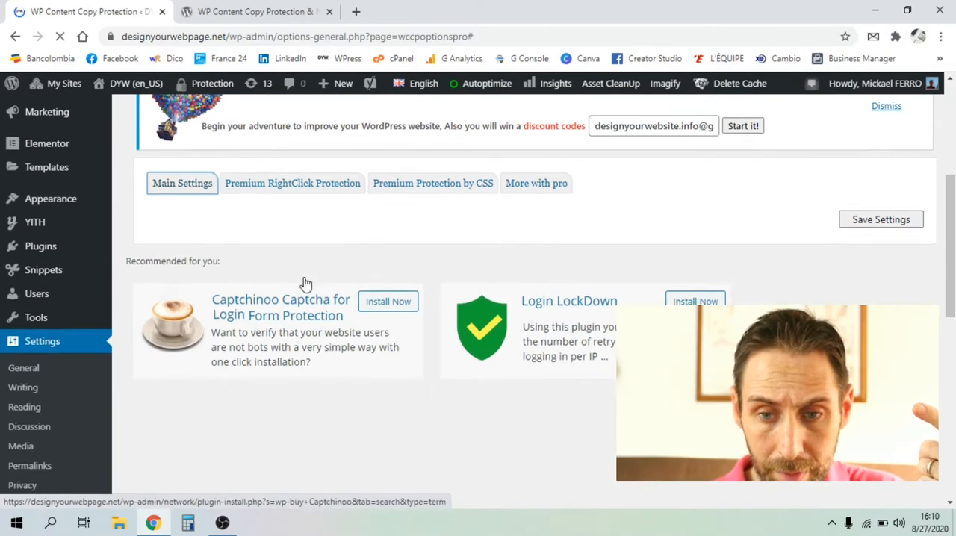
pyautogui.click(182, 183)
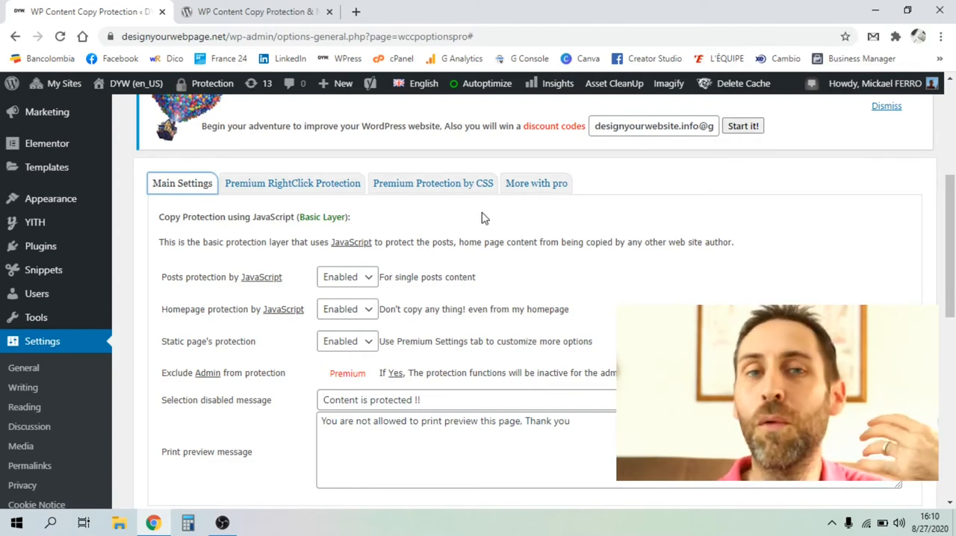
pyautogui.moveTo(418, 300)
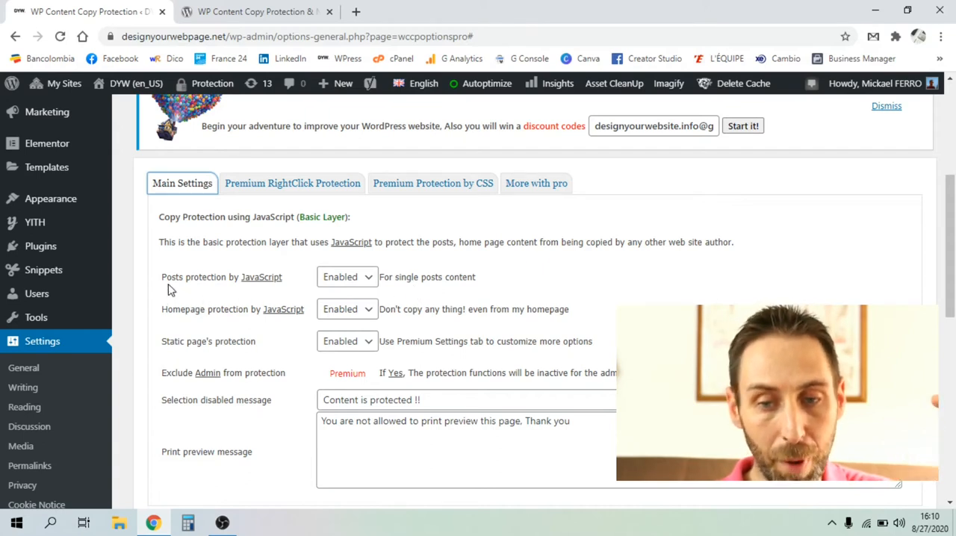
pyautogui.moveTo(400, 342)
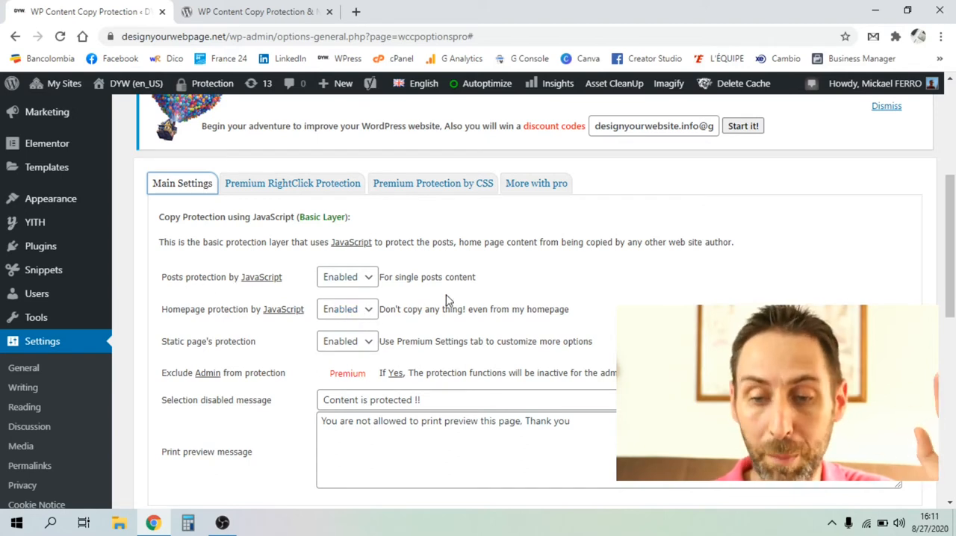
pyautogui.moveTo(274, 404)
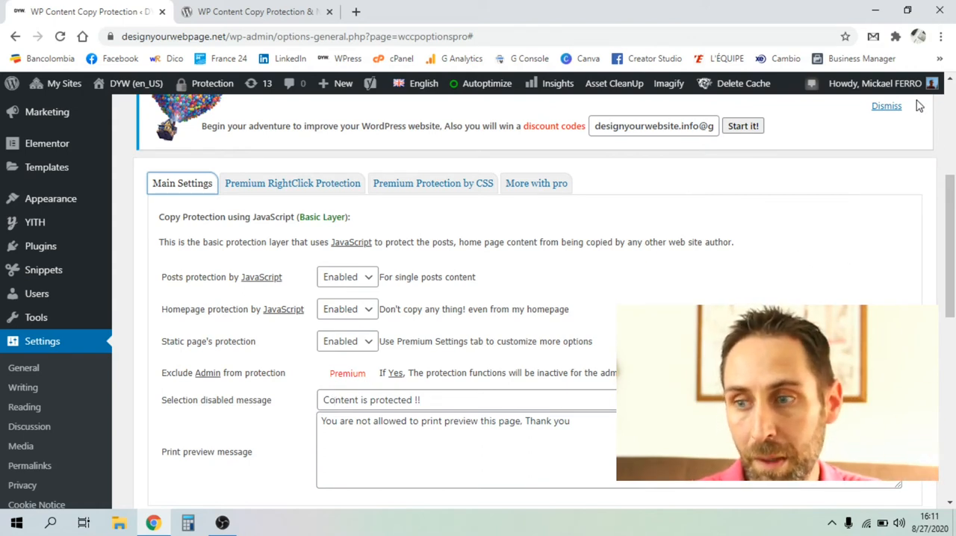
pyautogui.click(876, 83)
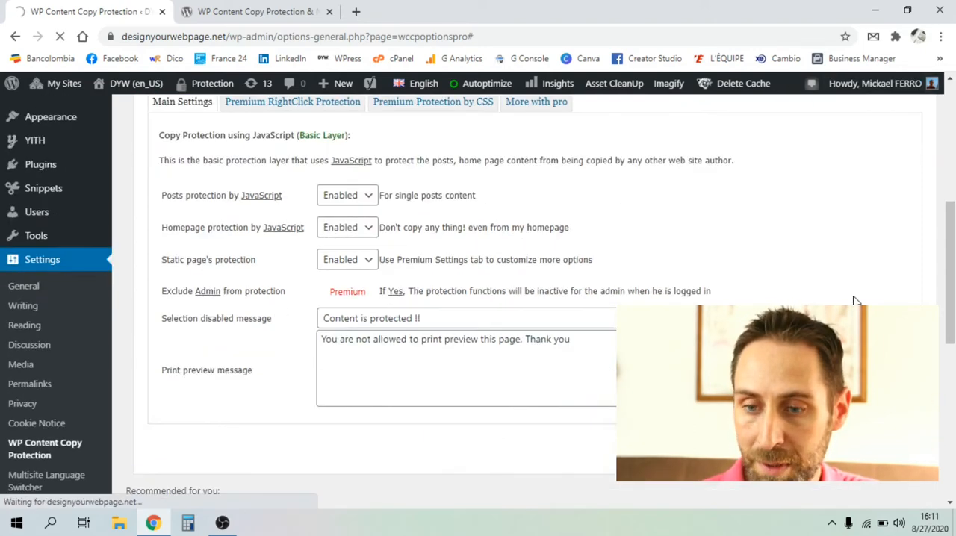
# - Log out of the admin and go back to the public DYW website
pyautogui.scroll(-3)
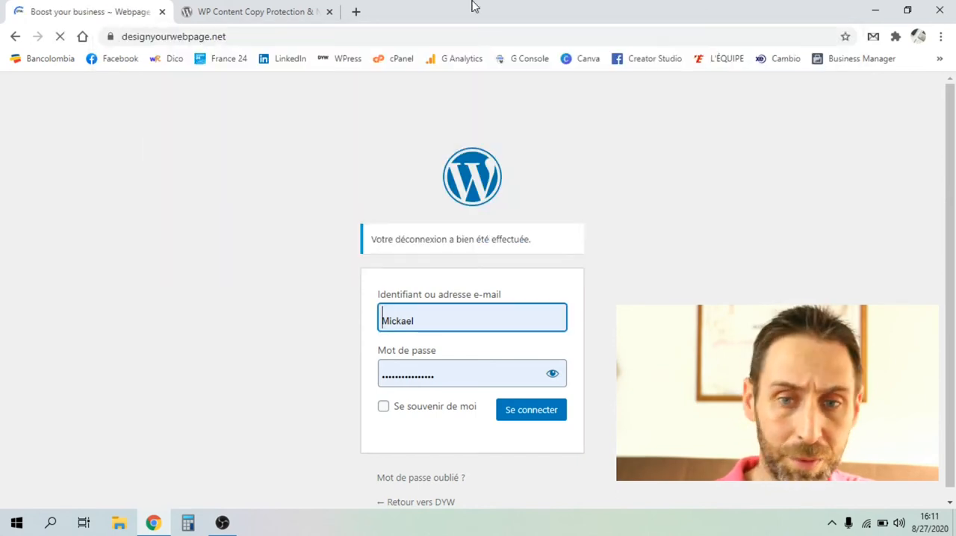
pyautogui.click(531, 409)
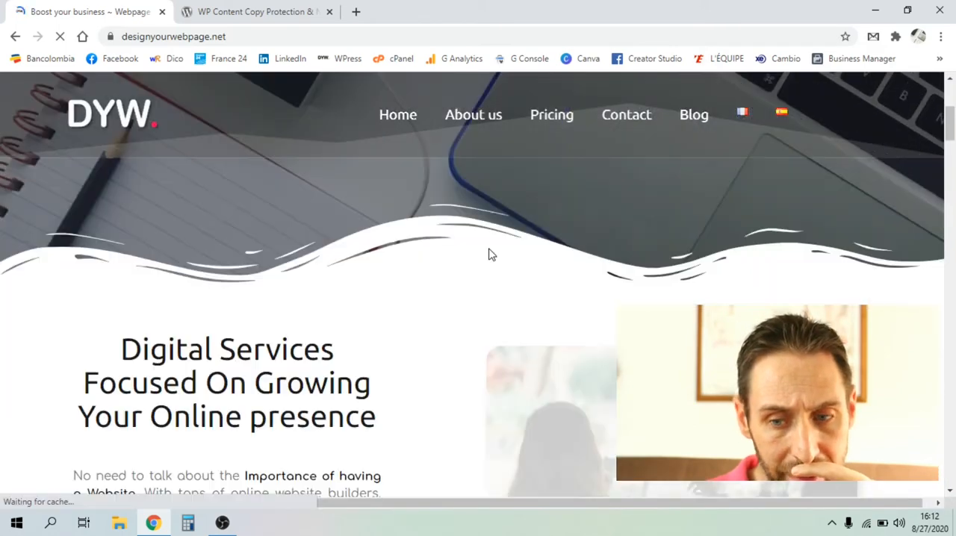
# - Scroll the DYW homepage and try copying to trigger the 'Content is protected !!' alert
pyautogui.scroll(-3)
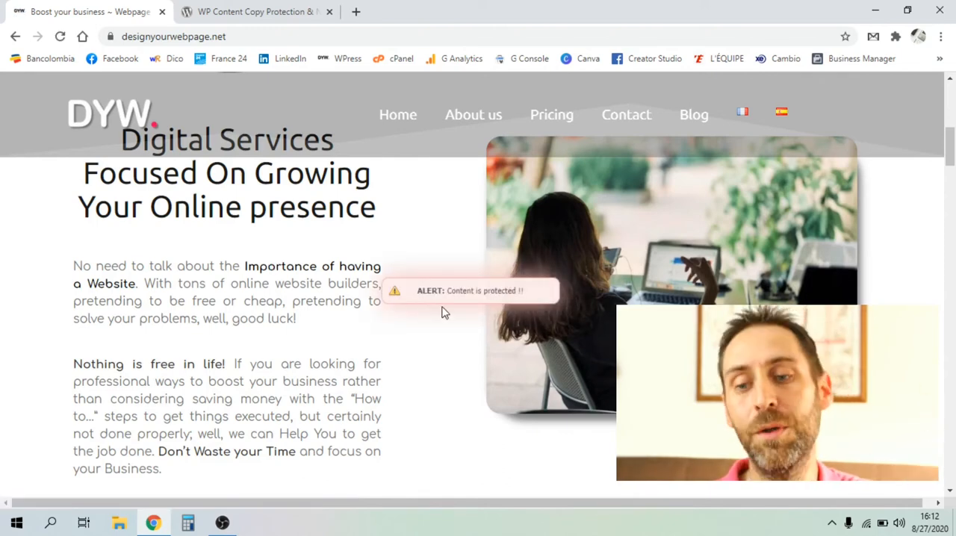
pyautogui.moveTo(364, 301)
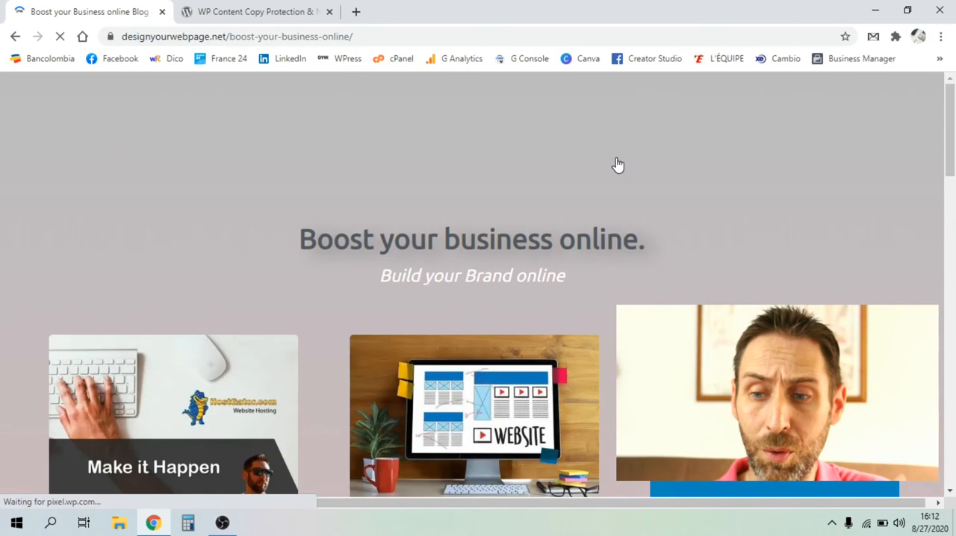
# - Scroll the 'Boost your business online' blog page to its post listings
pyautogui.scroll(-3)
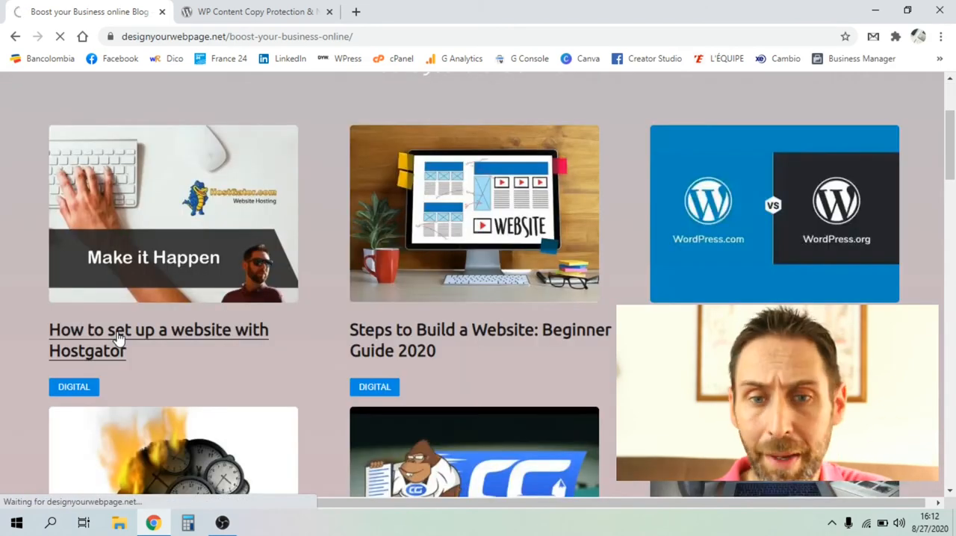